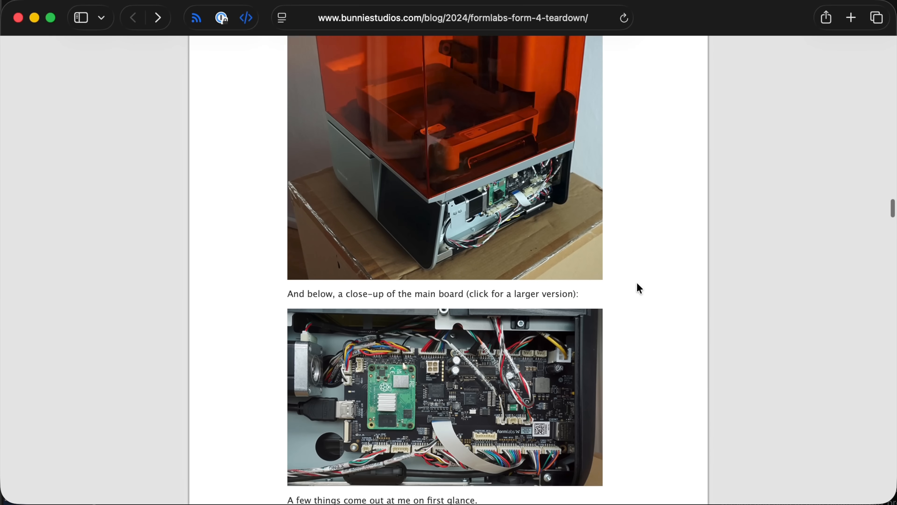
# Leave the bunniestudios Form 4 teardown page and switch to the Pi desktop capture
pyautogui.click(444, 396)
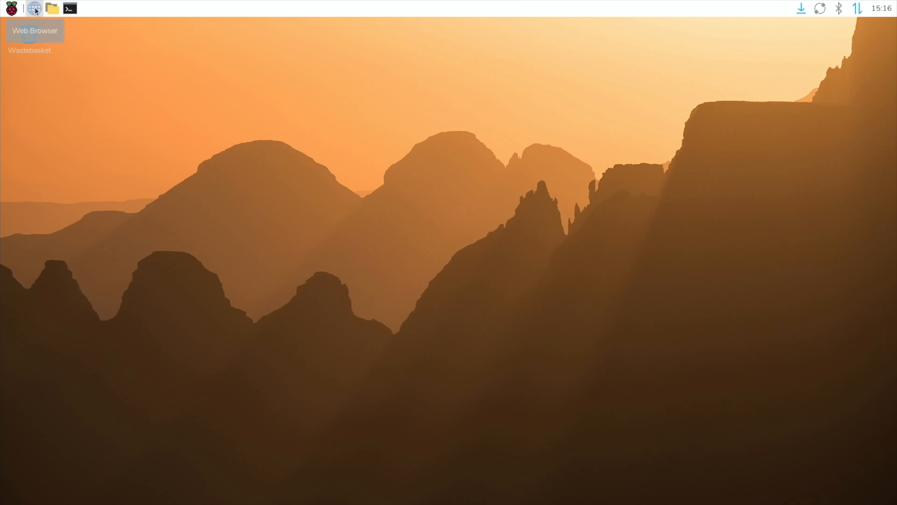
# Launch Chromium on the Pi desktop and scroll the jeffgeerling.com DC-ROMA II post beside htop
pyautogui.click(33, 8)
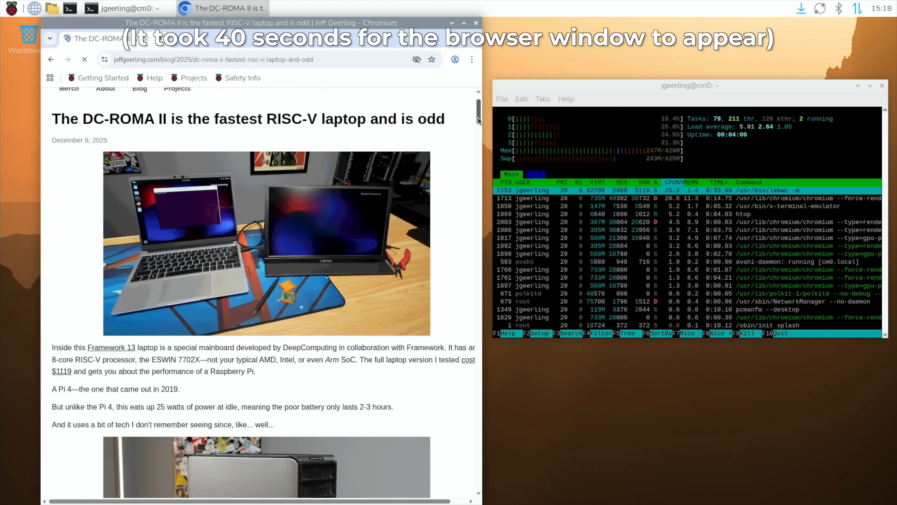
pyautogui.scroll(-3)
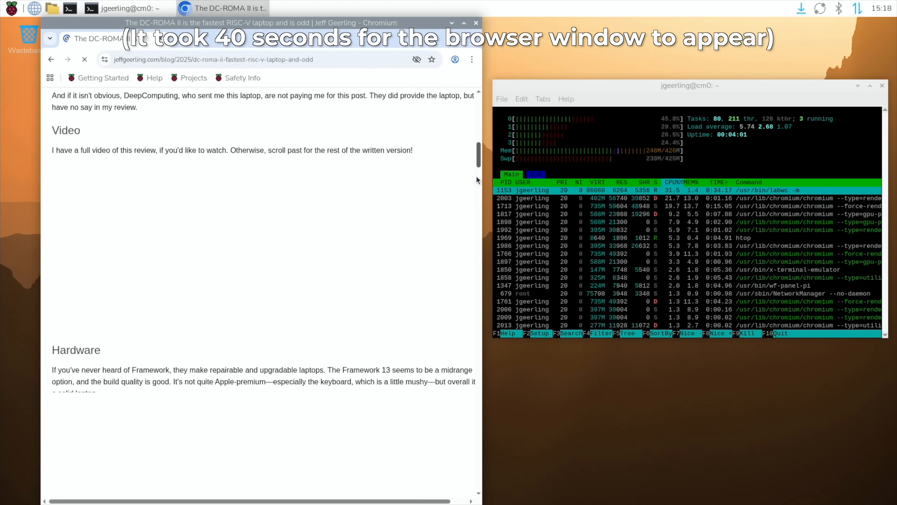
pyautogui.scroll(-3)
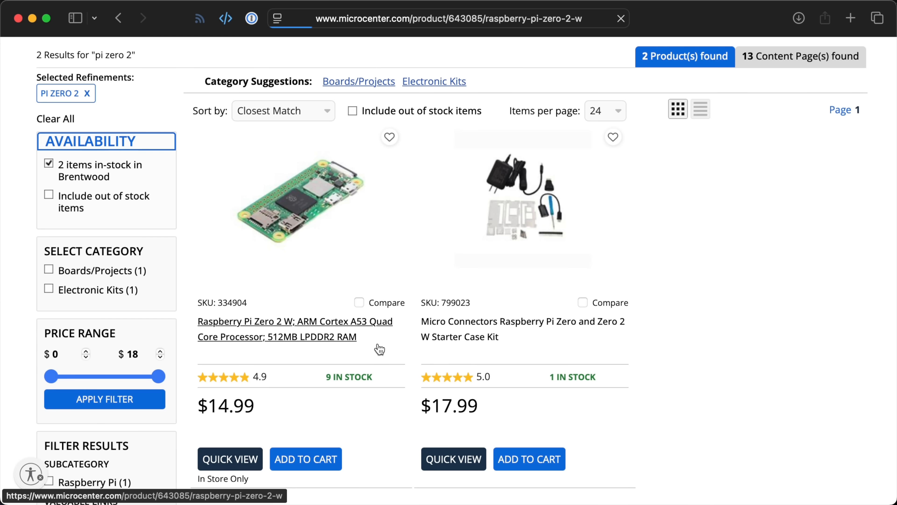
# Open the Micro Center Raspberry Pi Zero 2 W page showing $14.99 and 9 in stock
pyautogui.click(295, 328)
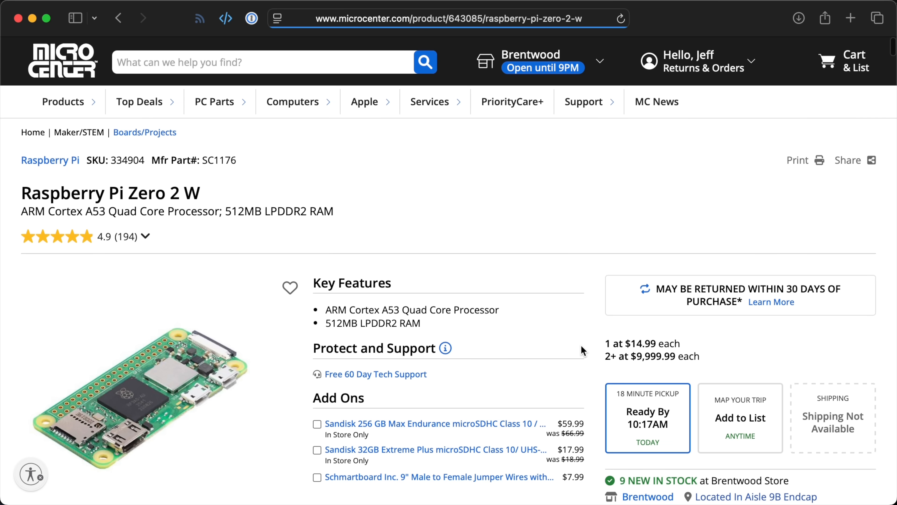
pyautogui.scroll(-3)
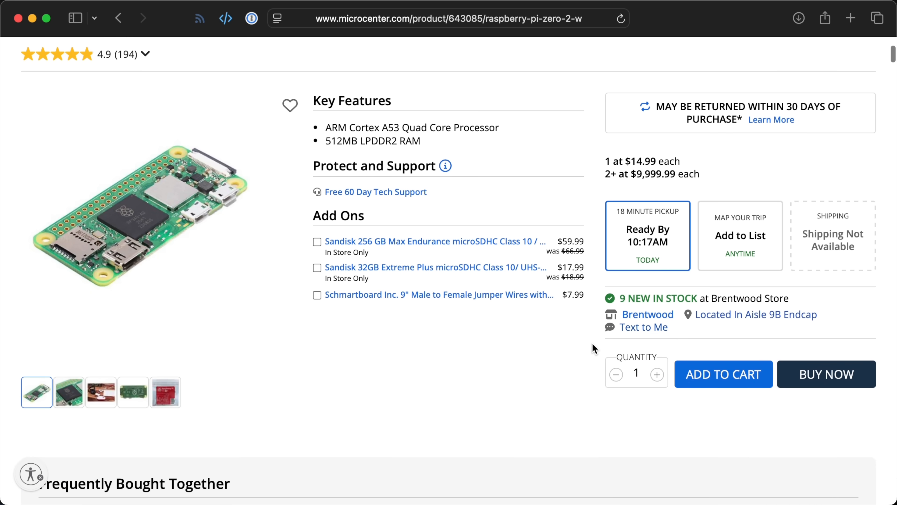